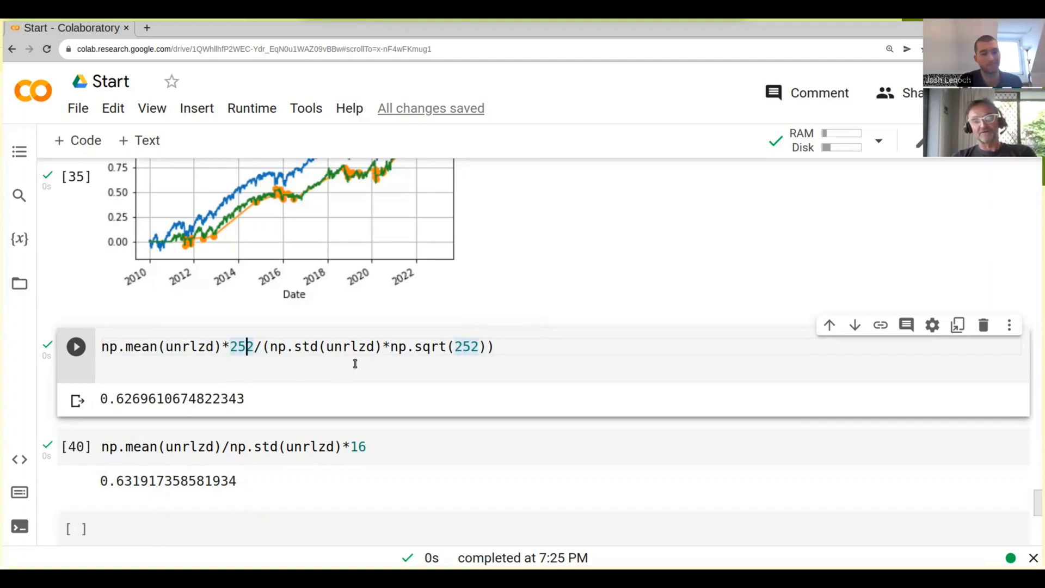
Step: Rewrite the strategy Sharpe as np.mean(unrlzd)/np.std(unrlzd)*16, dropping *252 and np.sqrt(252)
key("Backspace")
type(")")
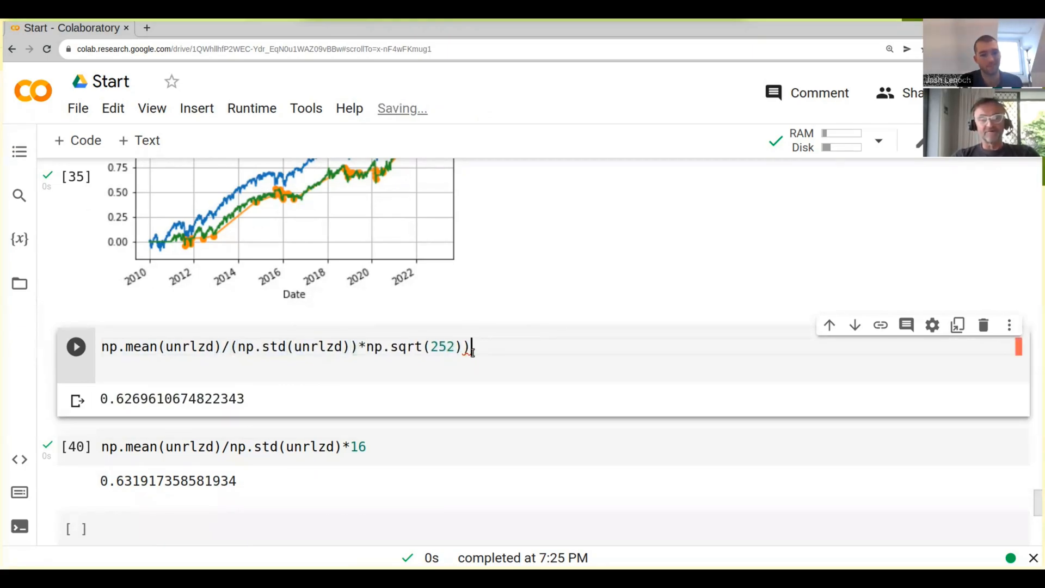
key("Backspace")
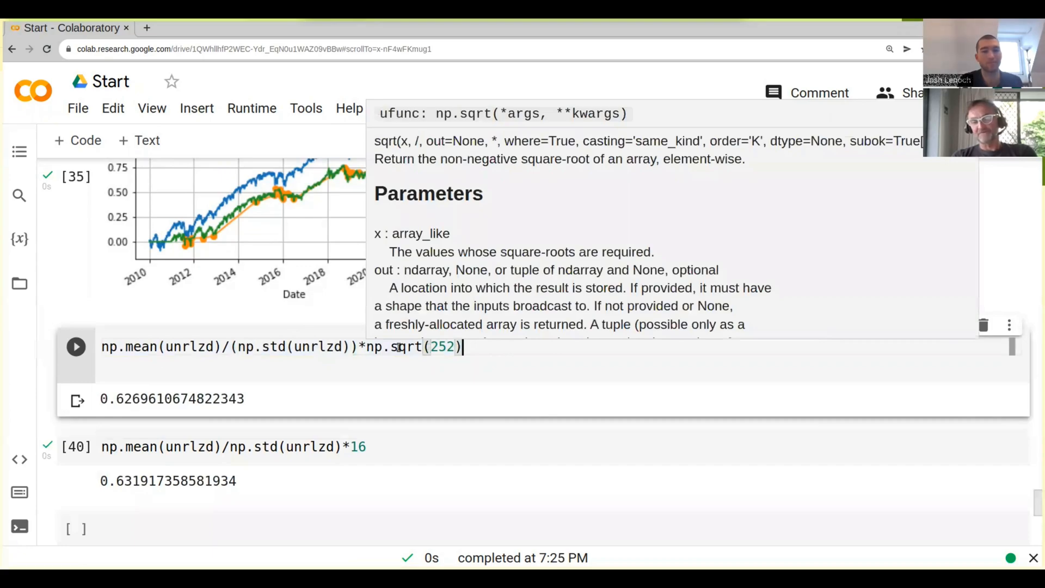
left_click(228, 446)
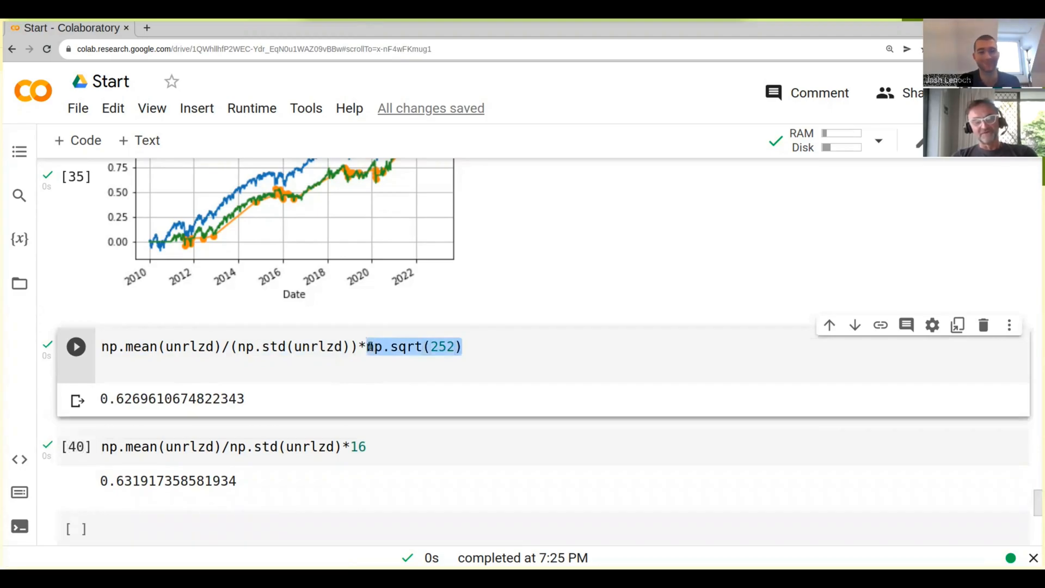
type("16")
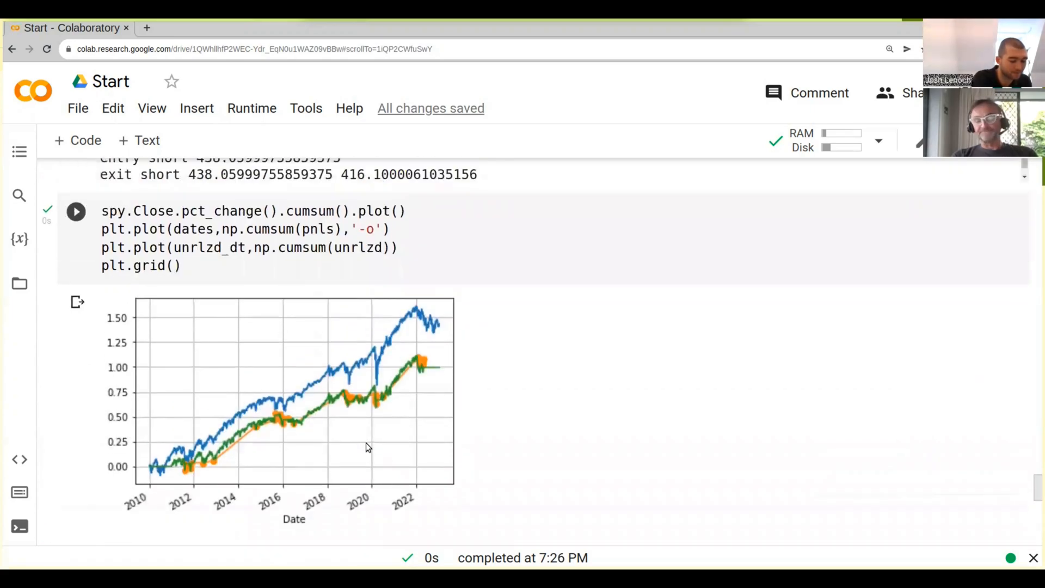
scroll("down", 3)
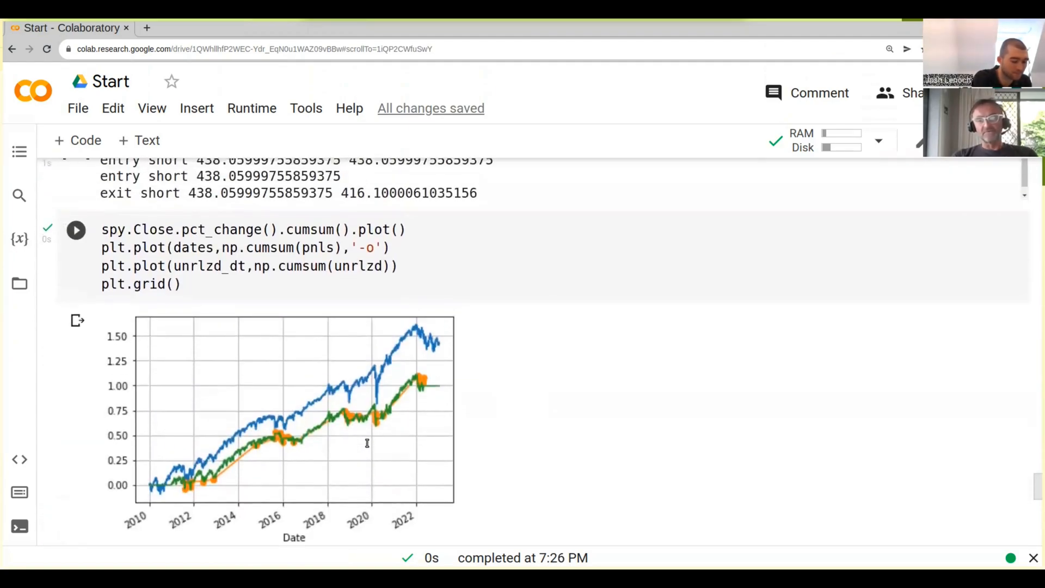
mouse_move(281, 244)
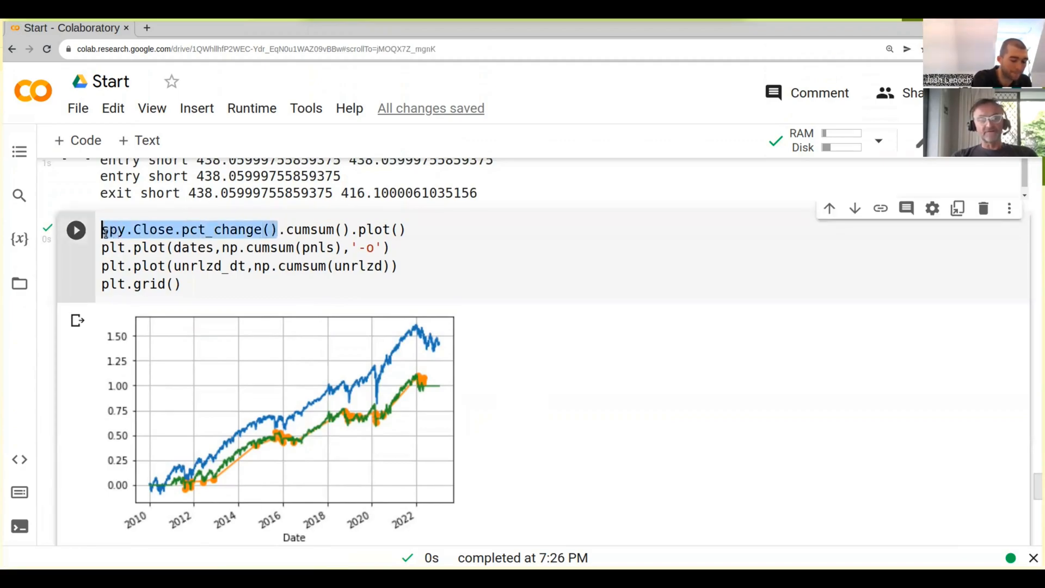
scroll("down", 3)
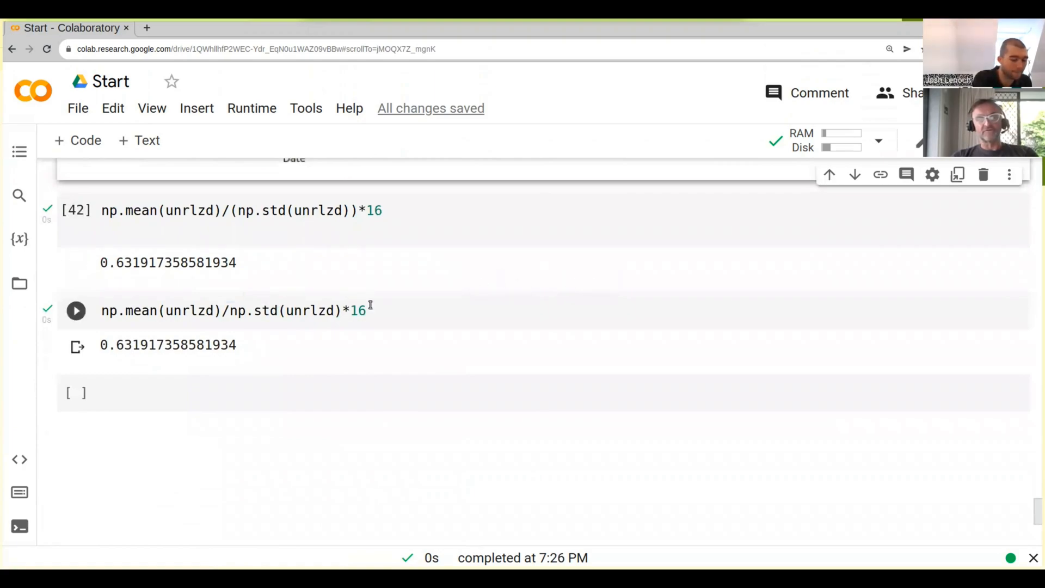
Step: Write the numerator spy.Close.pct_change().mean() followed by the division sign
type("spy.Close.pct_change()")
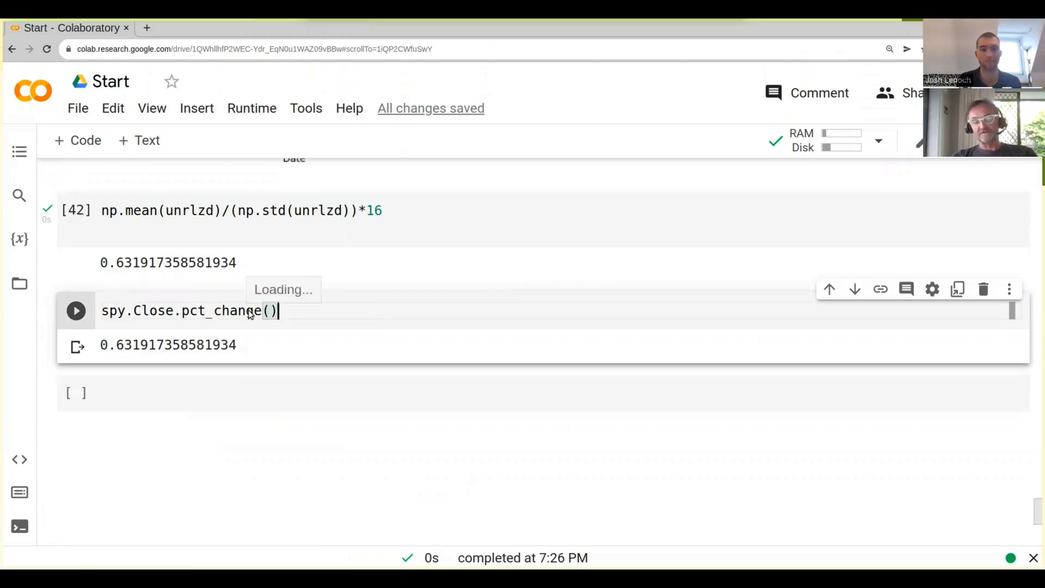
type(".")
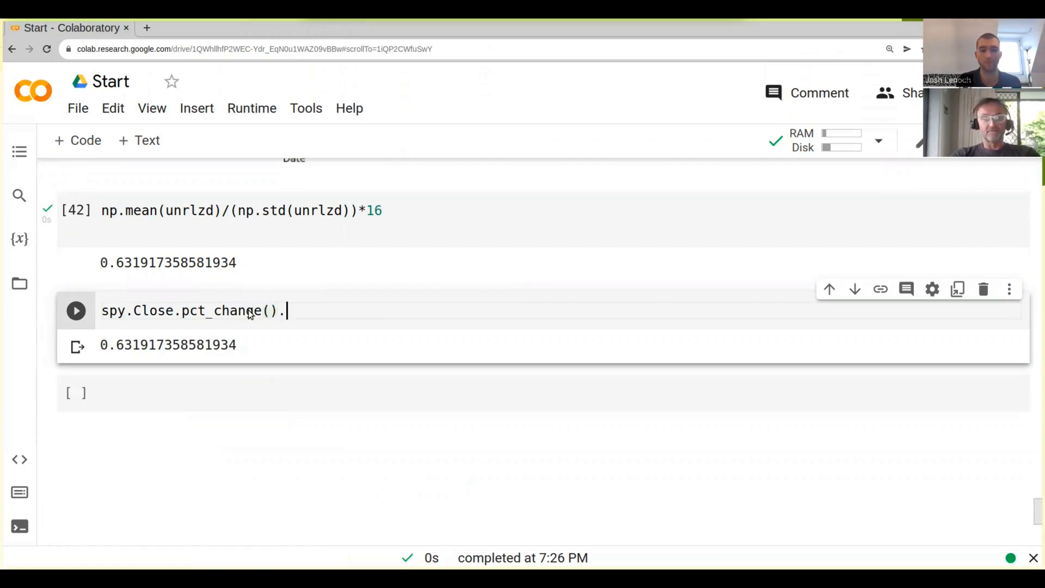
type("mean")
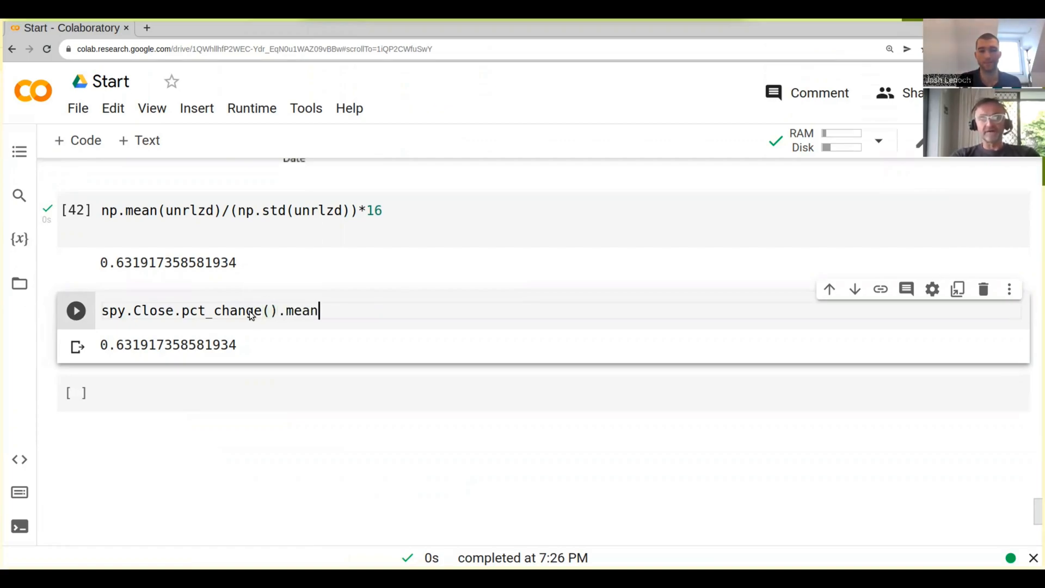
type("()")
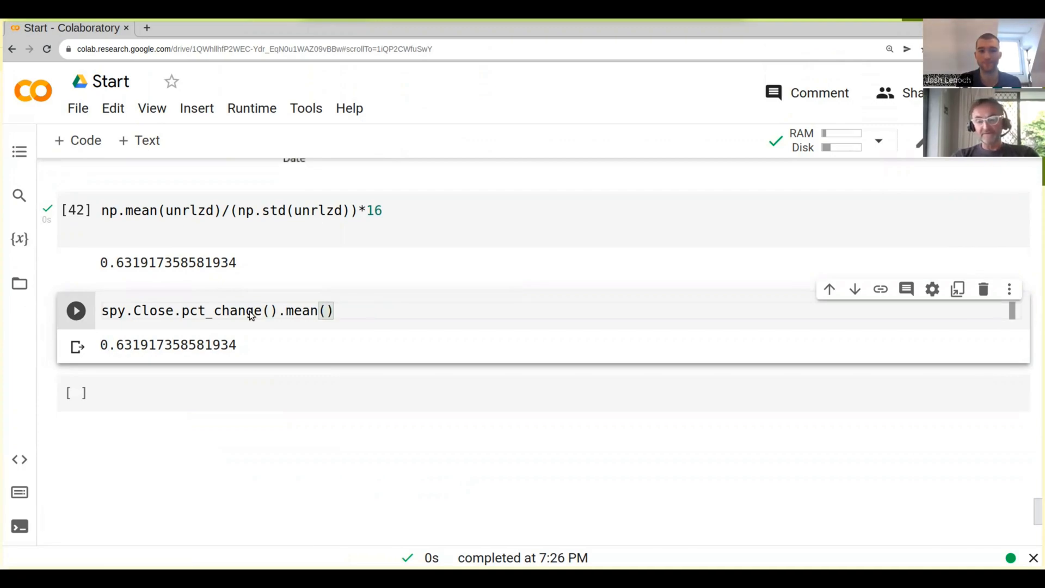
type("/")
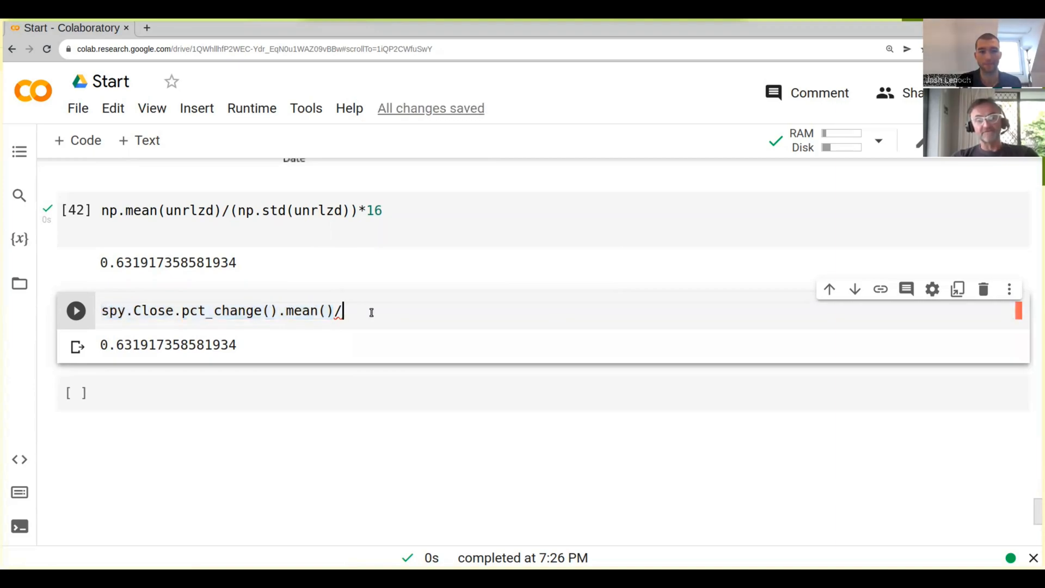
Step: Complete the SPY Sharpe cell with spy.Close.pct_change().std()*16 and run it
type("spy.Close.pct_change().mean()")
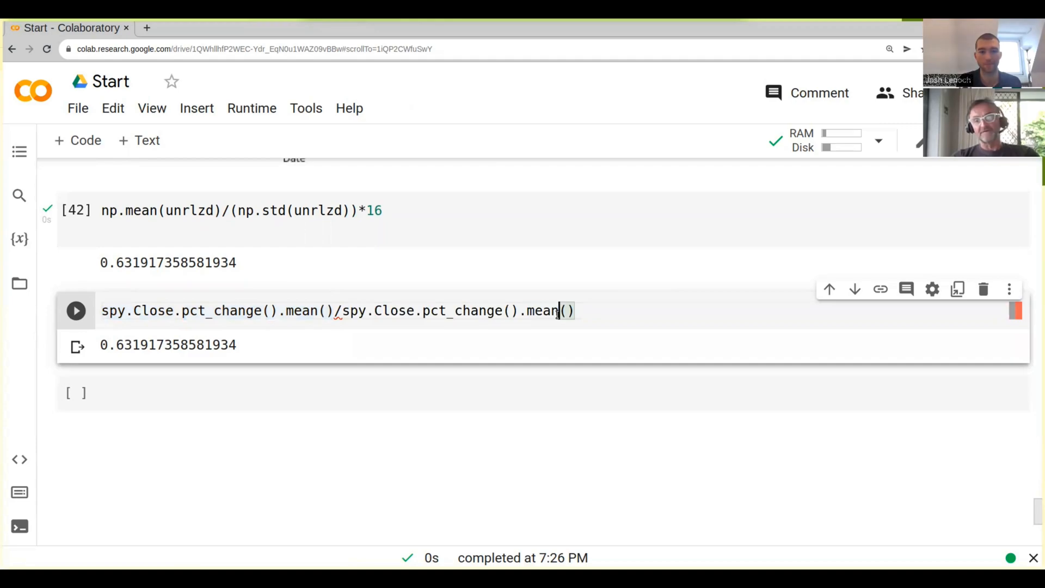
type("st")
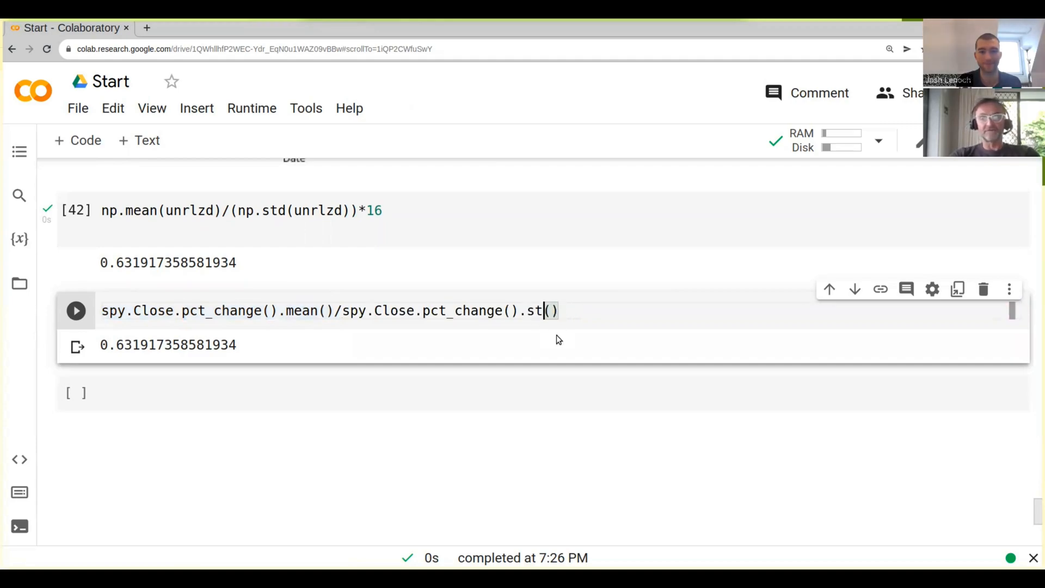
type("d")
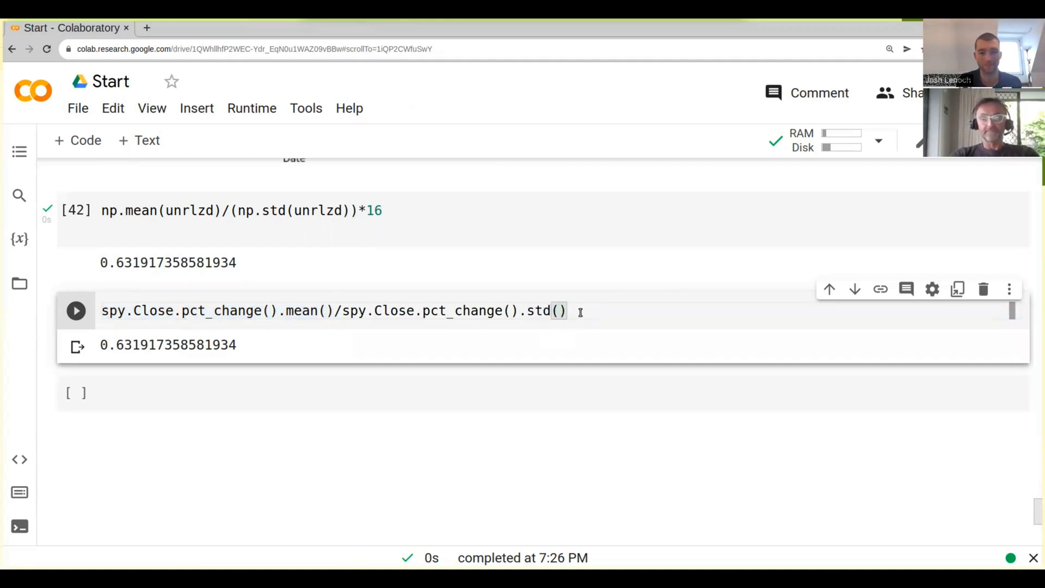
type("*16")
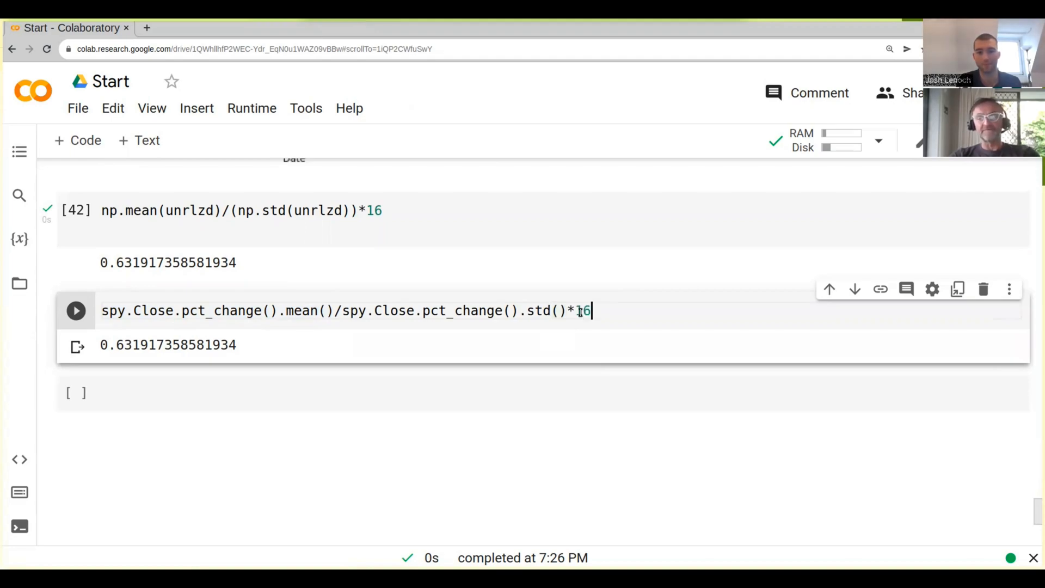
mouse_move(573, 340)
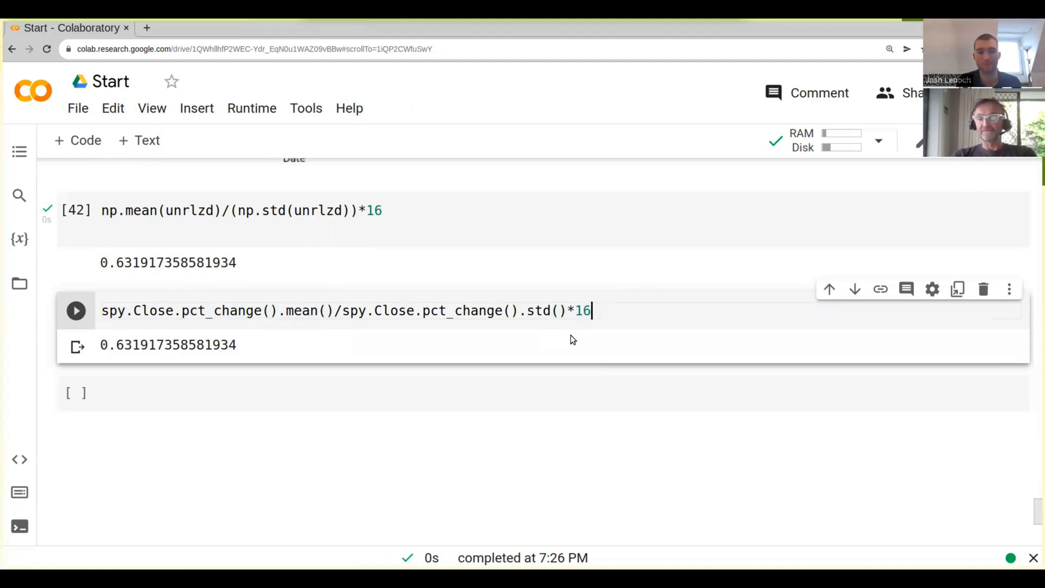
mouse_move(489, 325)
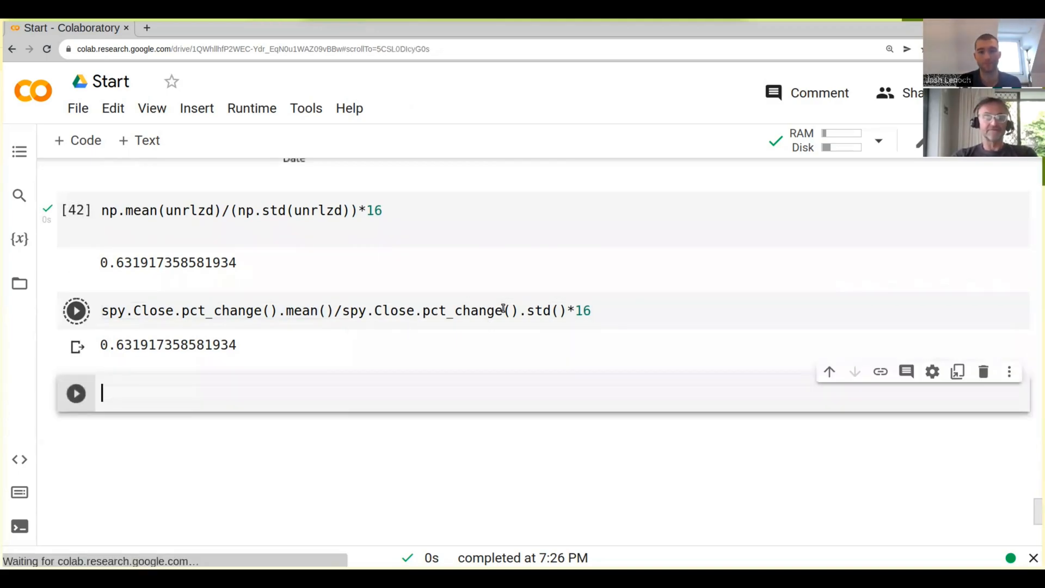
left_click(76, 310)
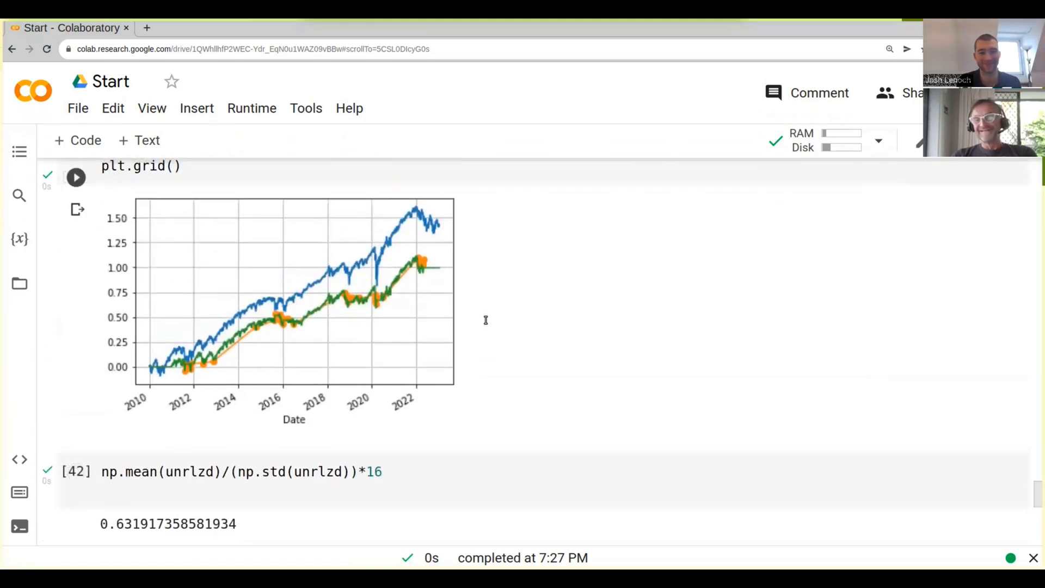
Step: Scroll to compare SPY's 0.6292 Sharpe with the strategy's 0.6319 and reach the strategy loop
scroll("down", 3)
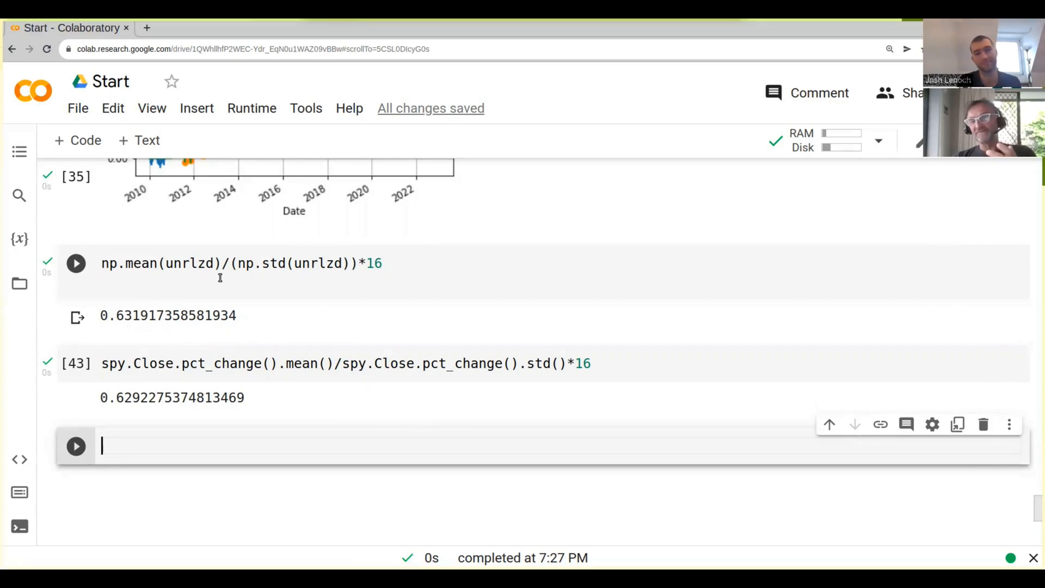
scroll("up", 3)
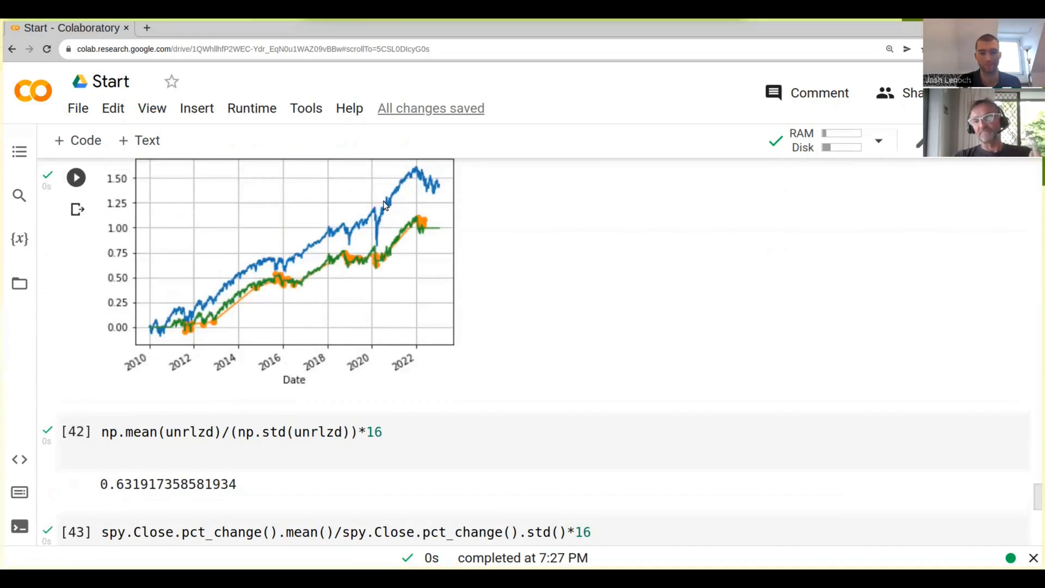
scroll("down", 3)
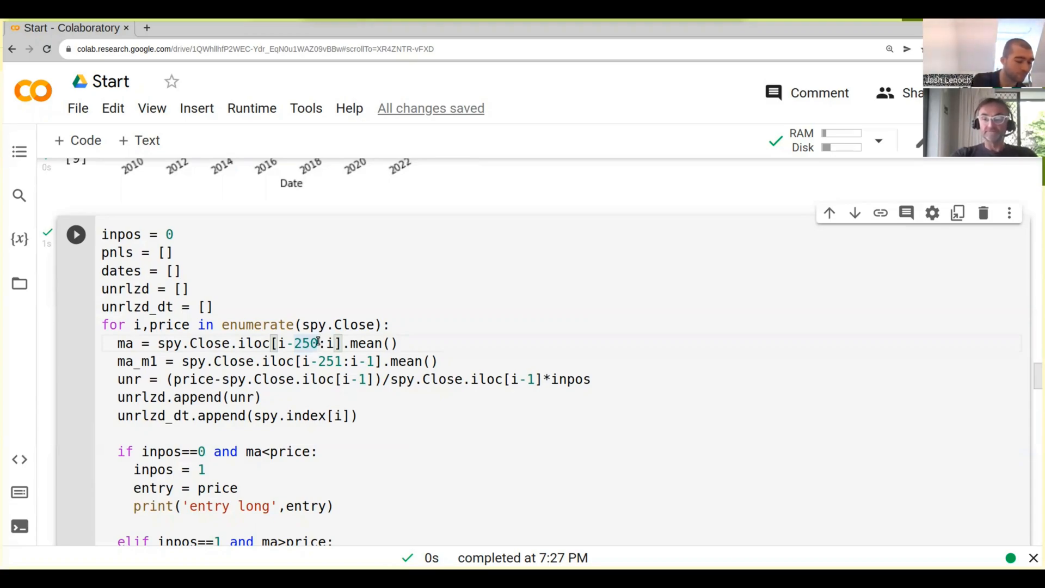
Step: Shorten the moving-average lookback from 250 days to 6 in the strategy loop and rerun
key("Backspace")
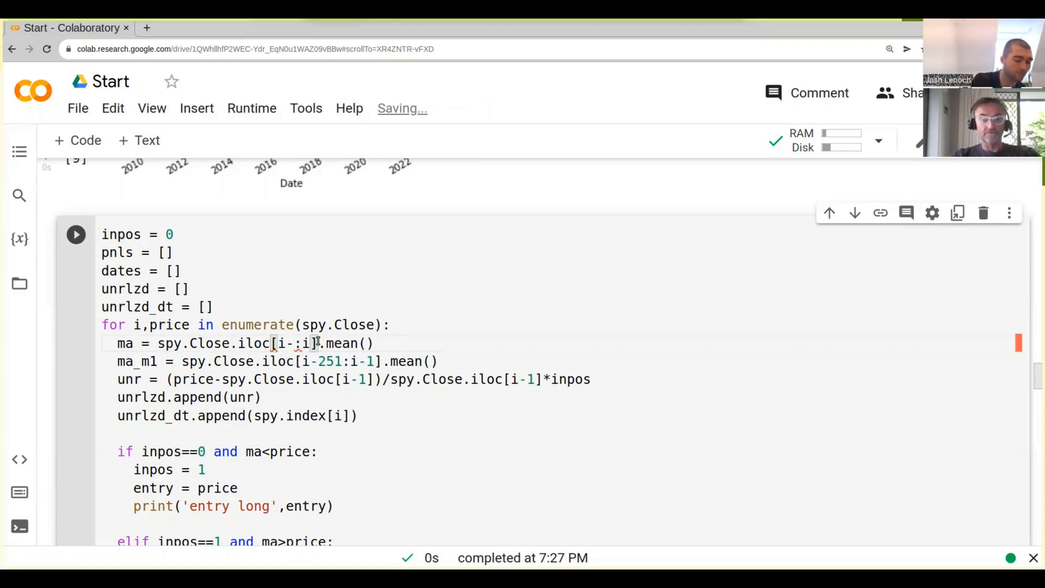
type("6")
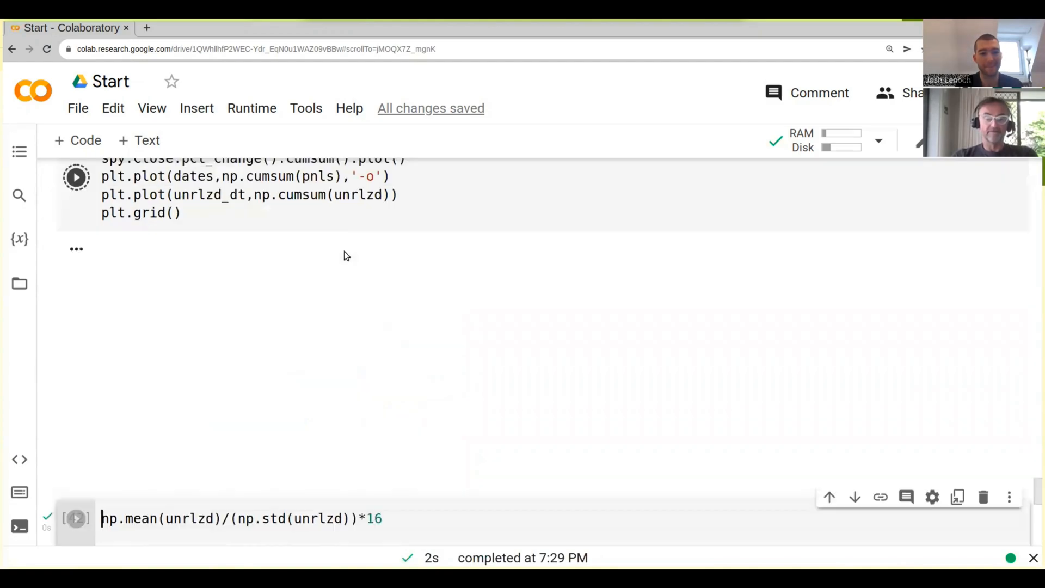
left_click(76, 178)
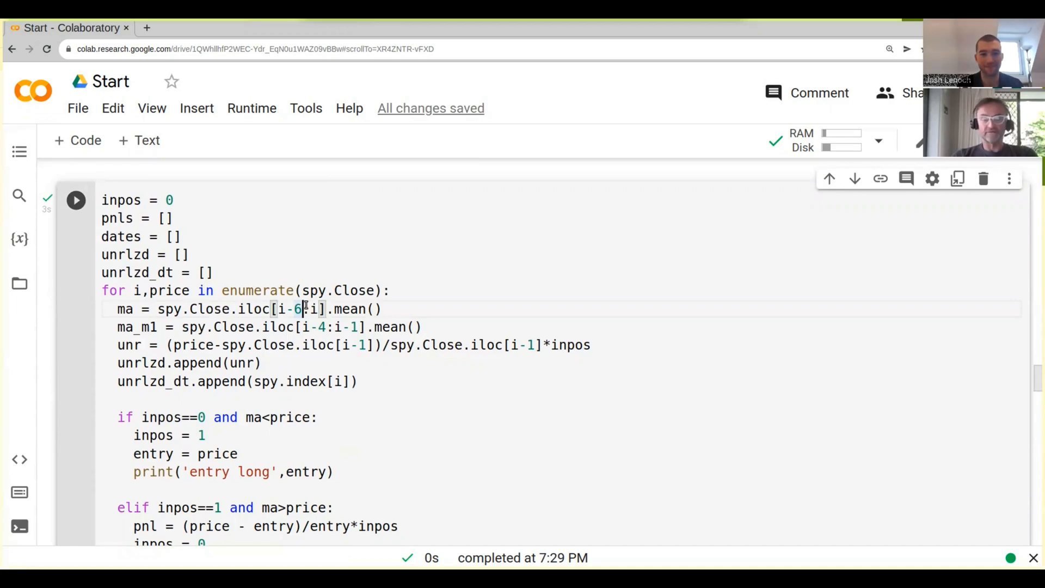
Step: Change the moving-average slice to i-20:i and rerun the strategy and plot cells
type("20")
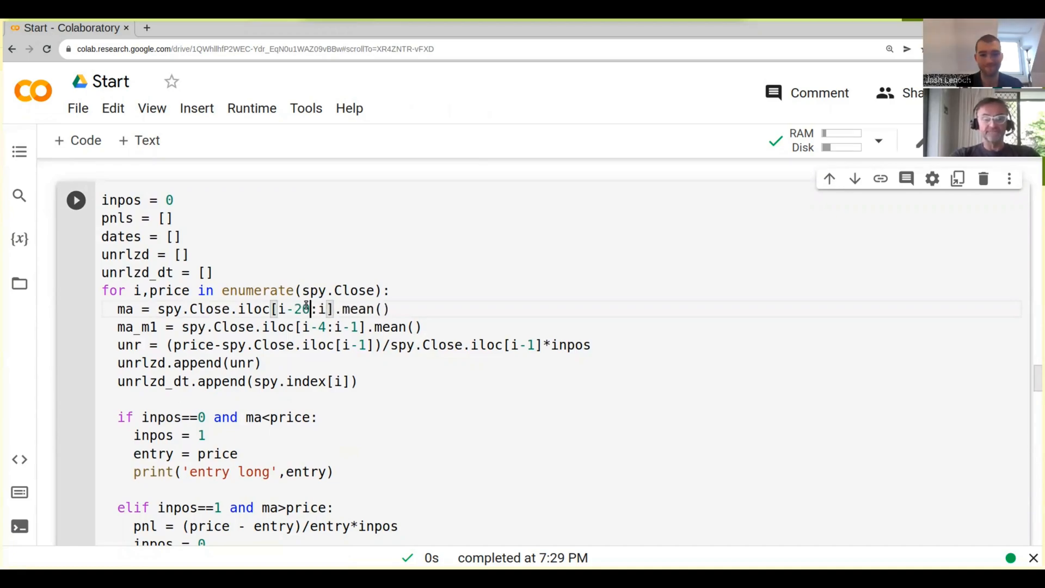
scroll("down", 3)
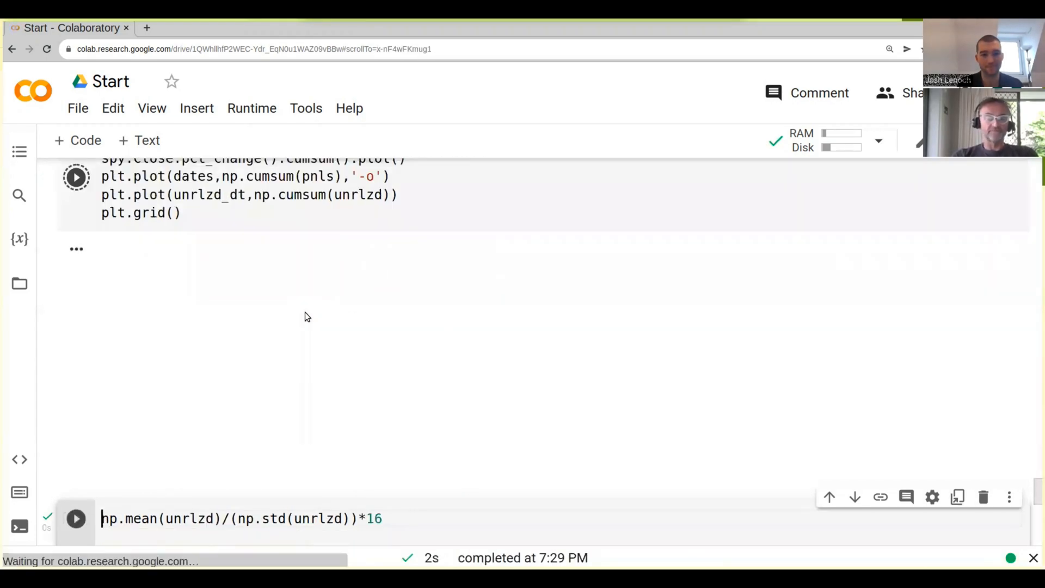
left_click(77, 178)
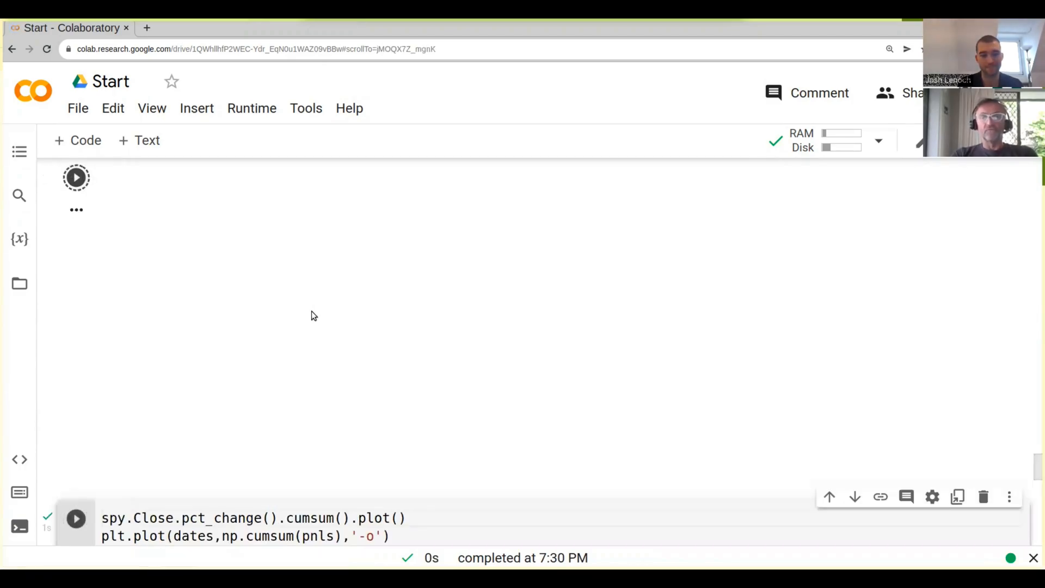
Step: Rerun with the 20-day window, view the new trade log and chart, and return to the strategy Sharpe cell
left_click(77, 178)
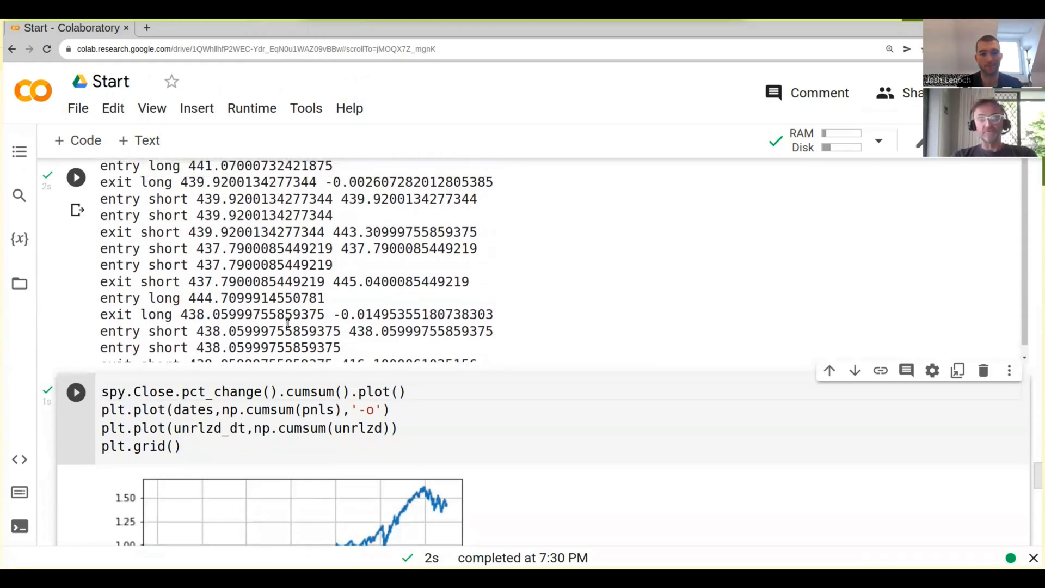
scroll("down", 3)
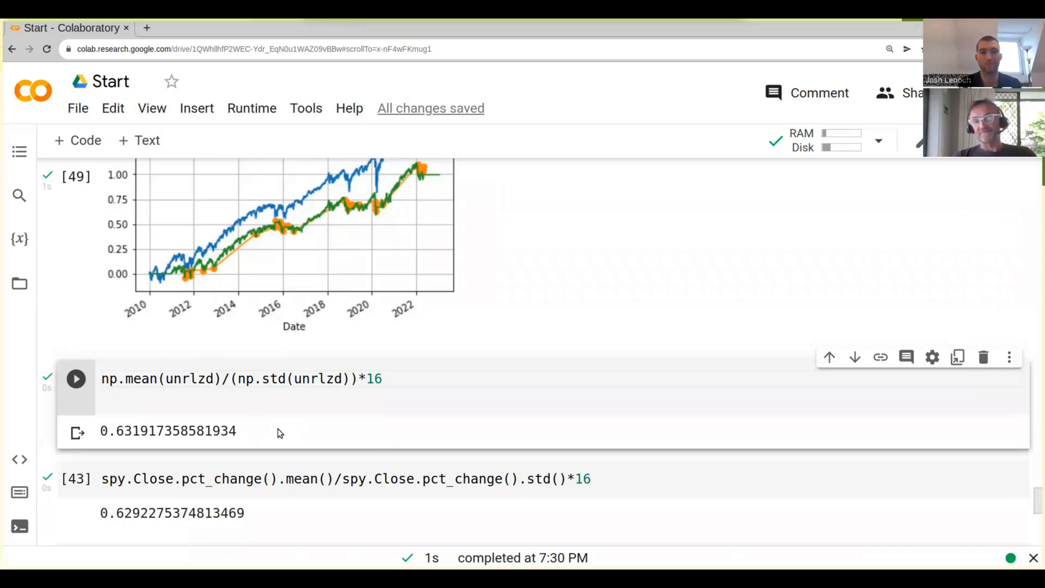
left_click(103, 379)
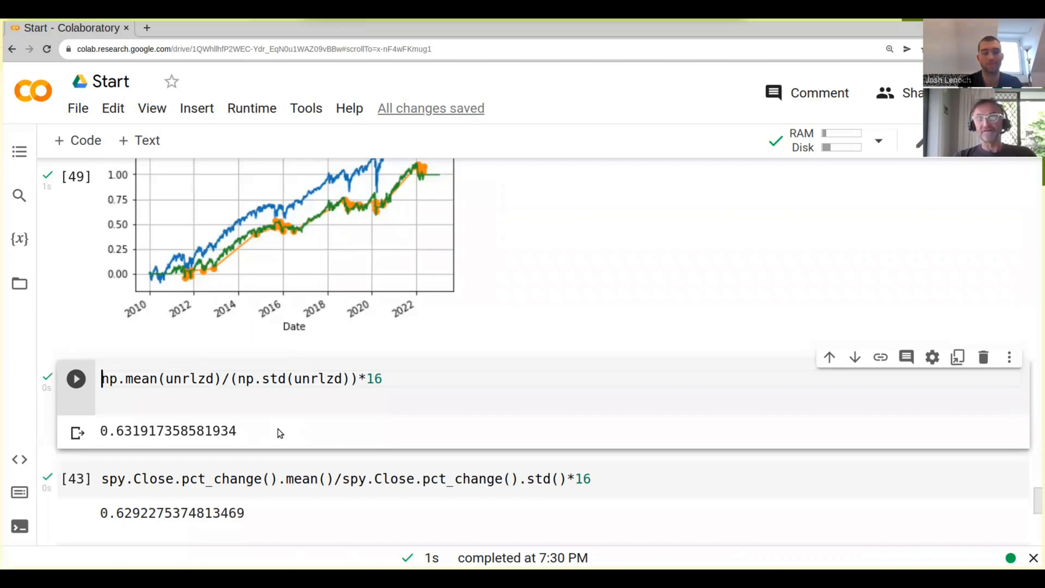